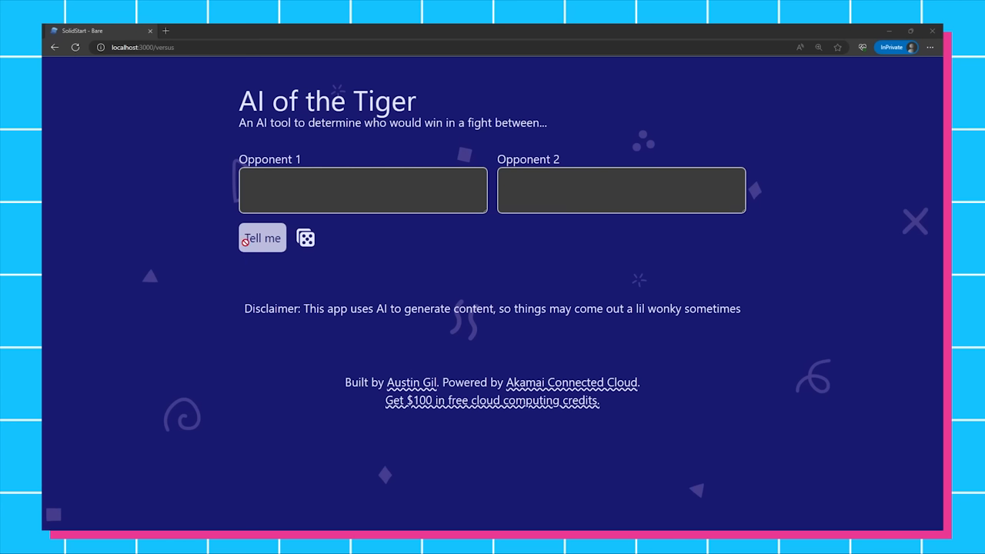
mouse_move(314, 173)
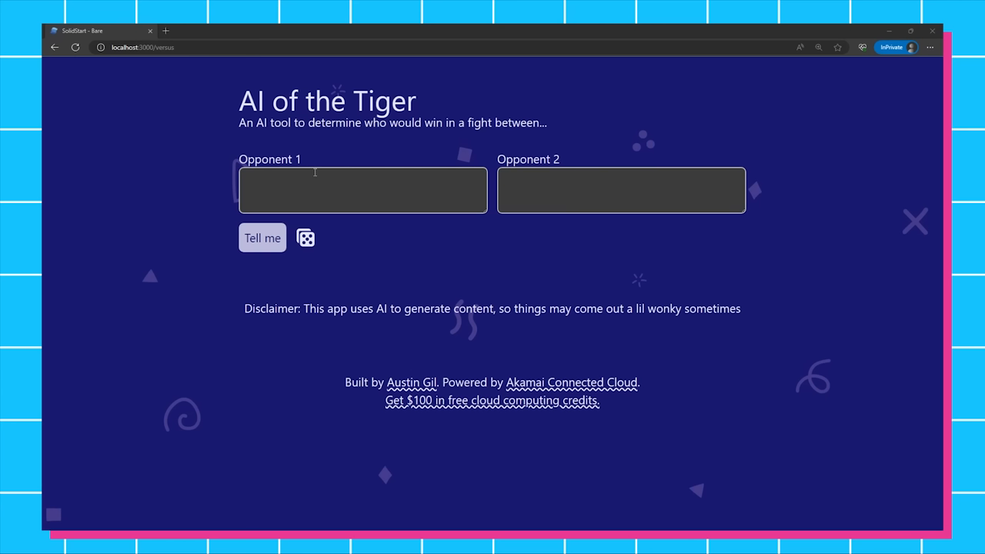
mouse_move(439, 287)
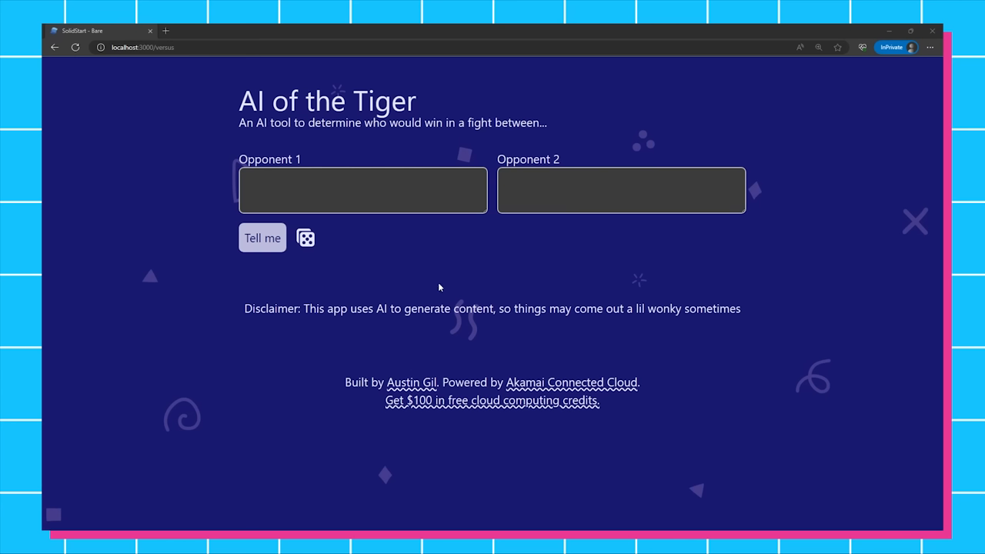
mouse_move(393, 265)
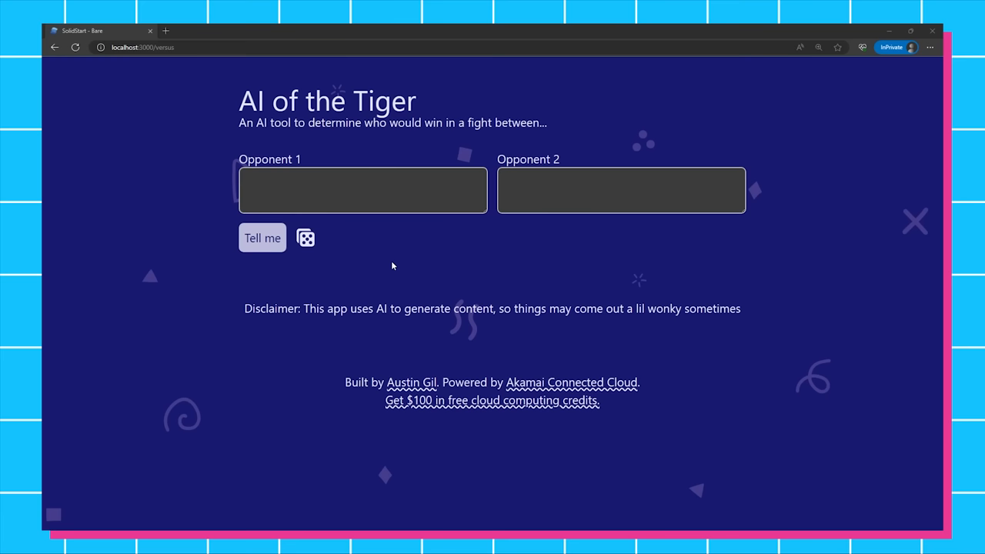
mouse_move(308, 240)
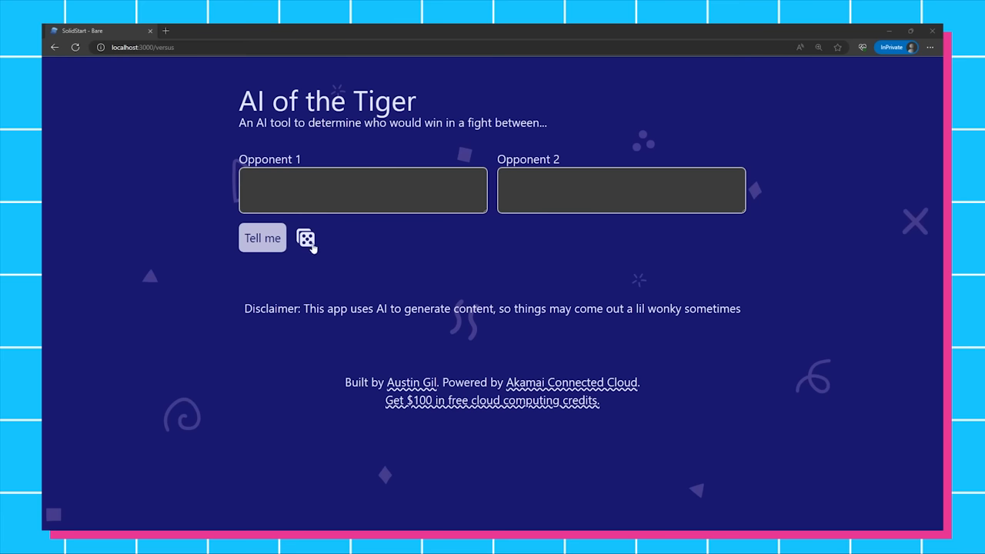
Step: Reroll random opponents until 'A pirate vs A viking', then ask who wins
left_click(305, 238)
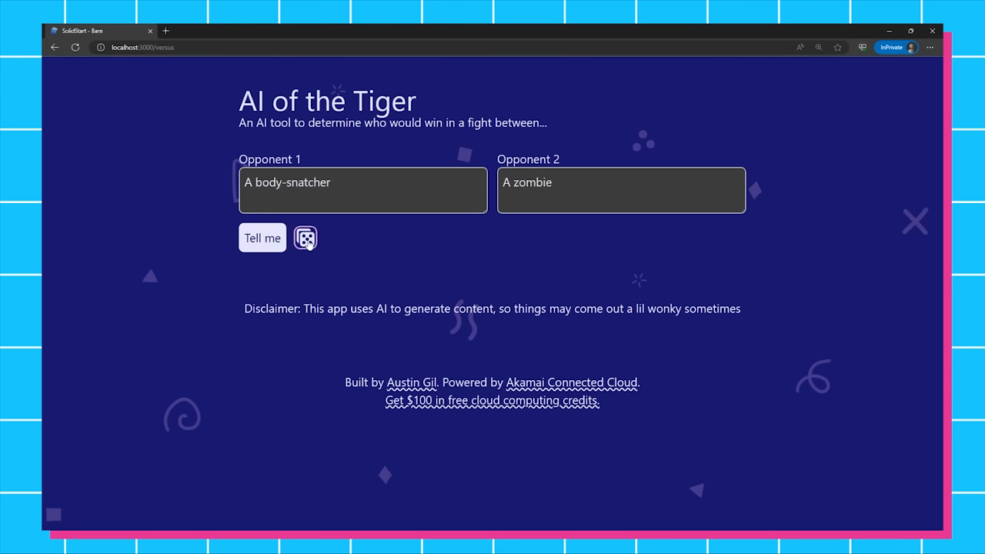
left_click(304, 238)
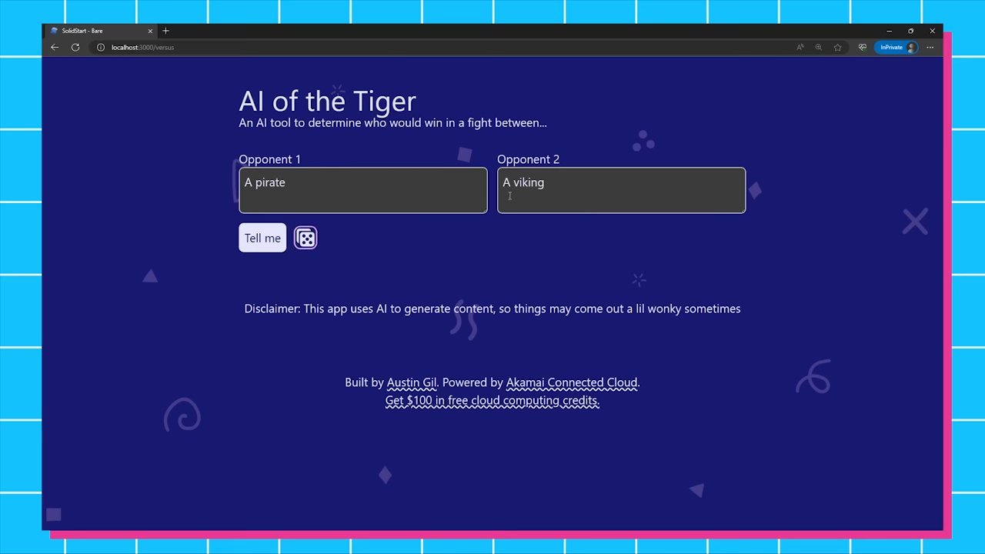
left_click(262, 238)
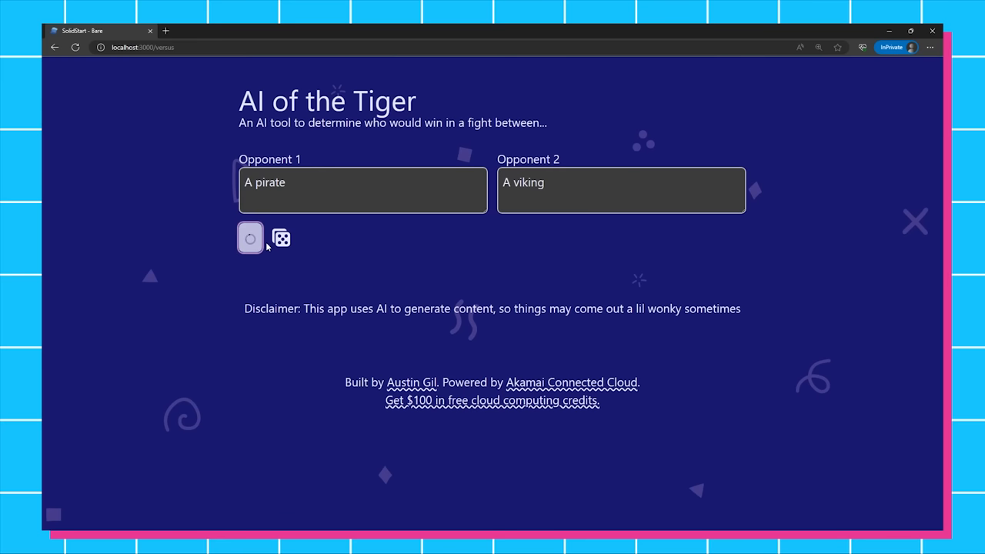
Step: Wait for the viking-wins verdict, then request an image of the pirate-viking fight
left_click(250, 237)
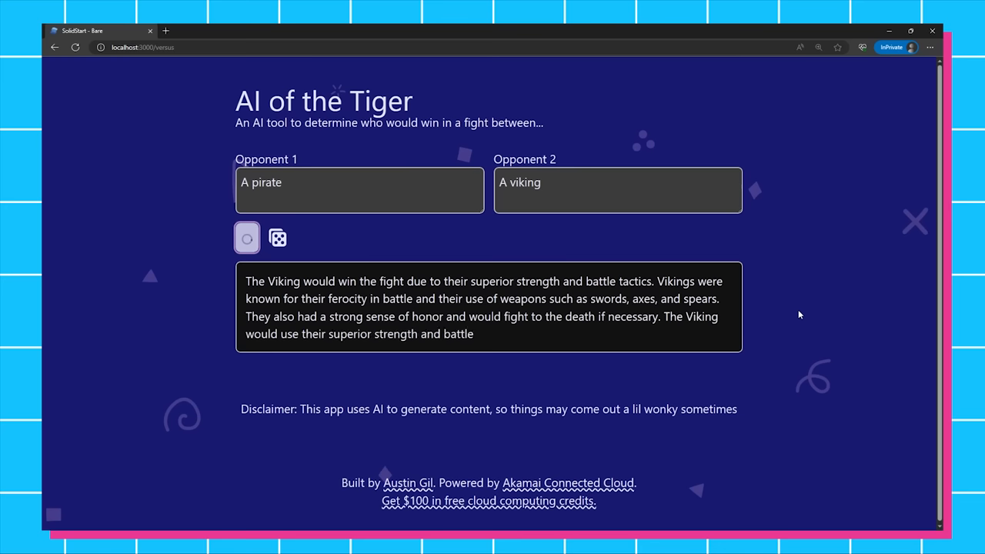
left_click(247, 238)
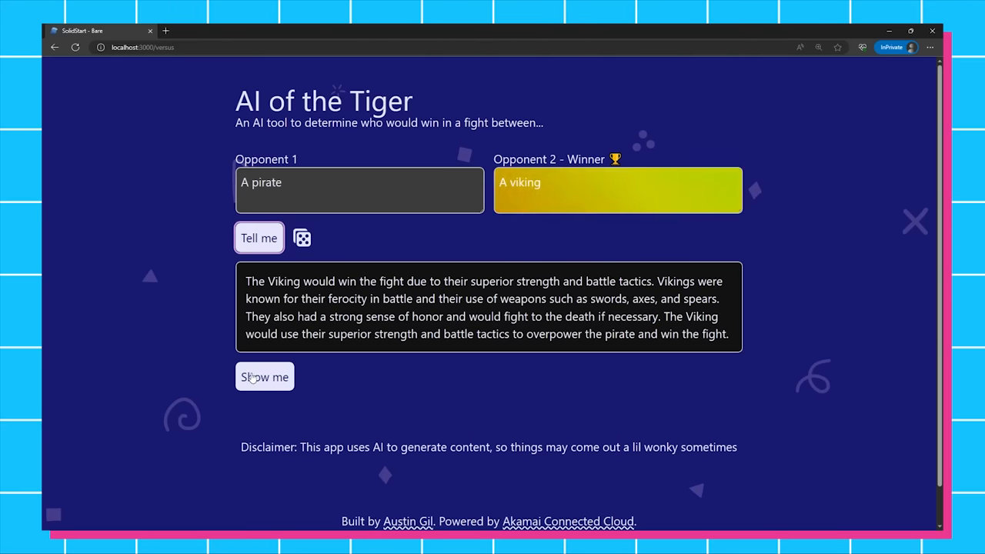
left_click(263, 376)
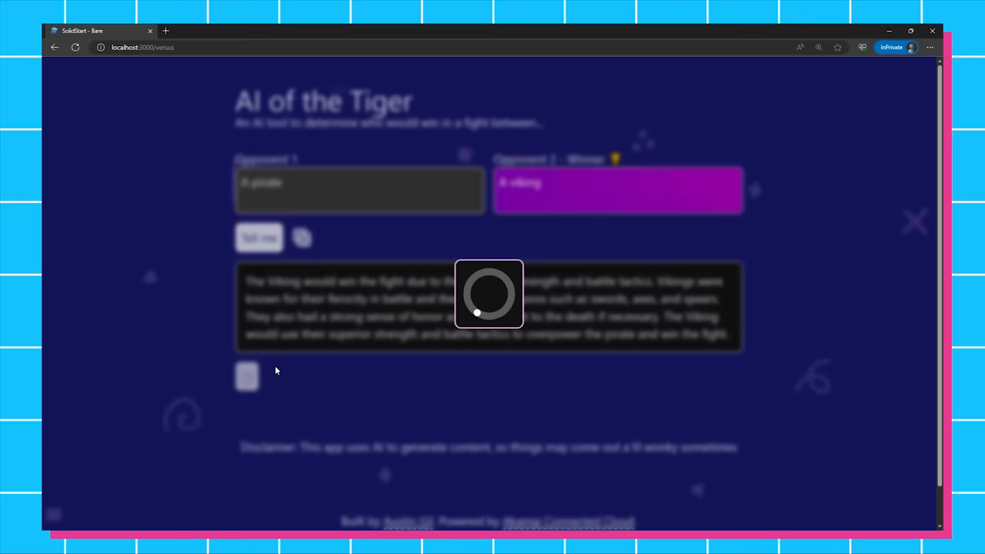
mouse_move(719, 384)
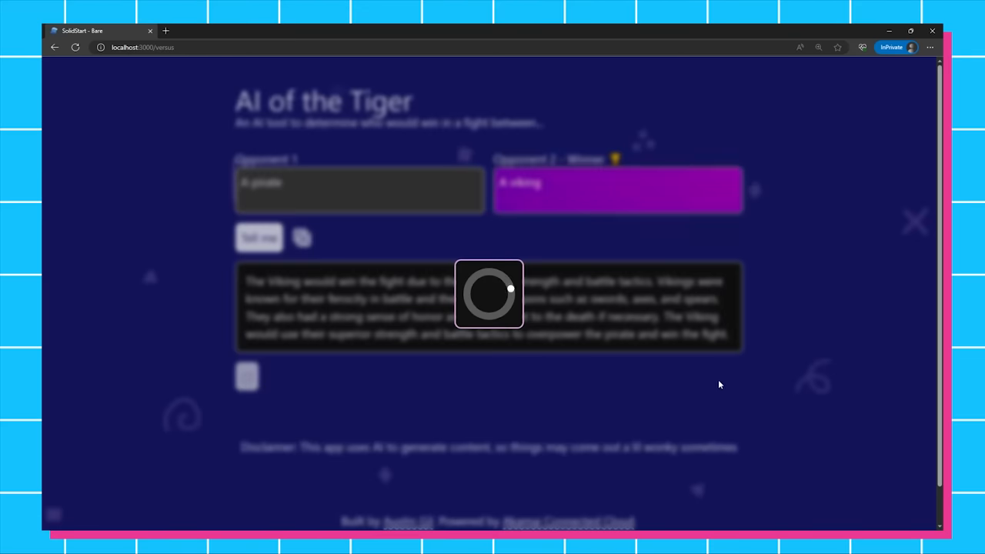
mouse_move(745, 376)
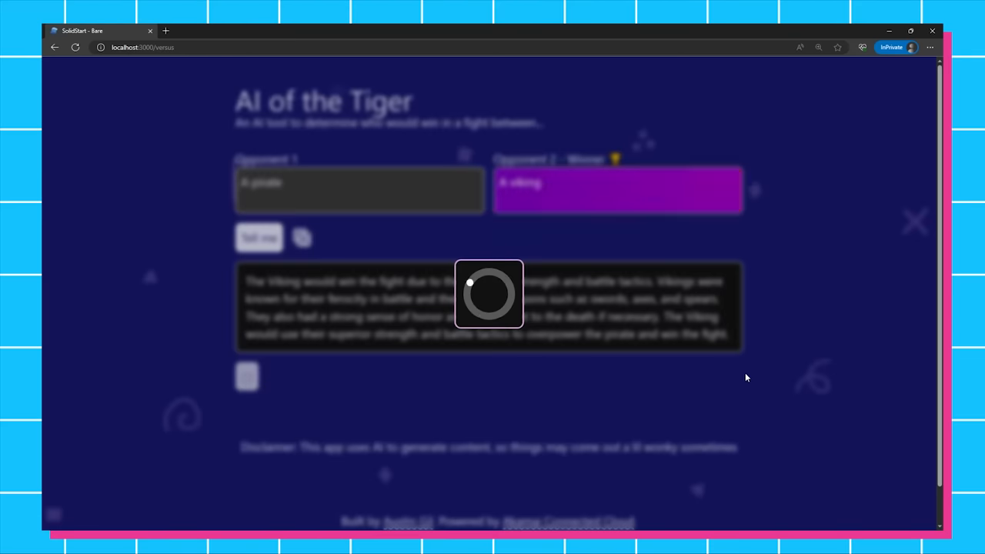